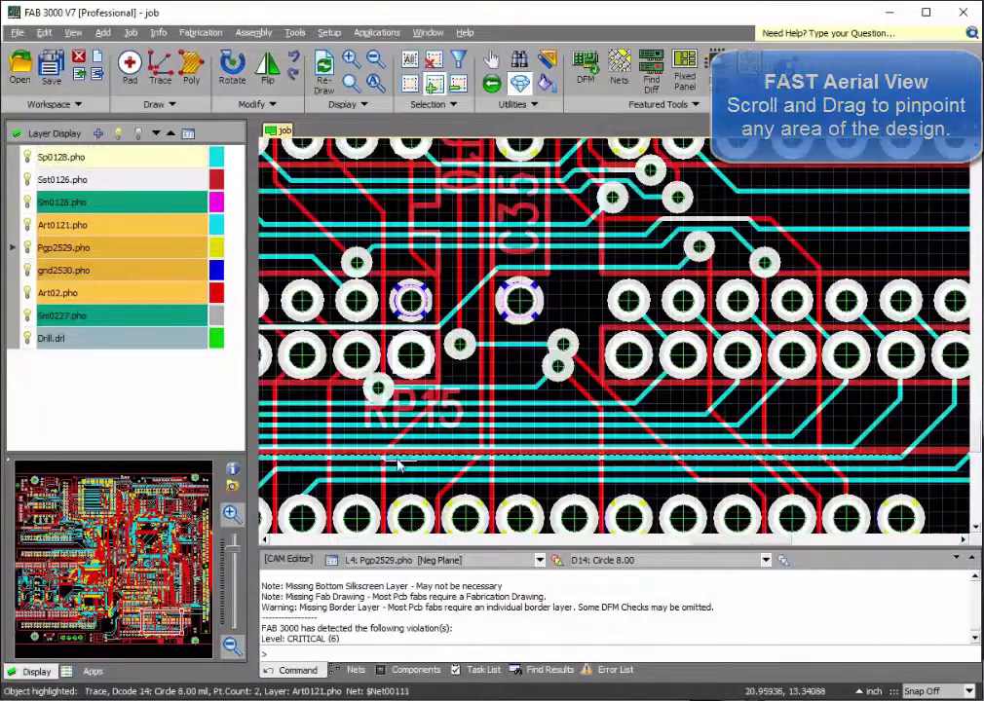
Show the Nets list and highlight nets $Net00006 and $Net00018 on the board
click(355, 670)
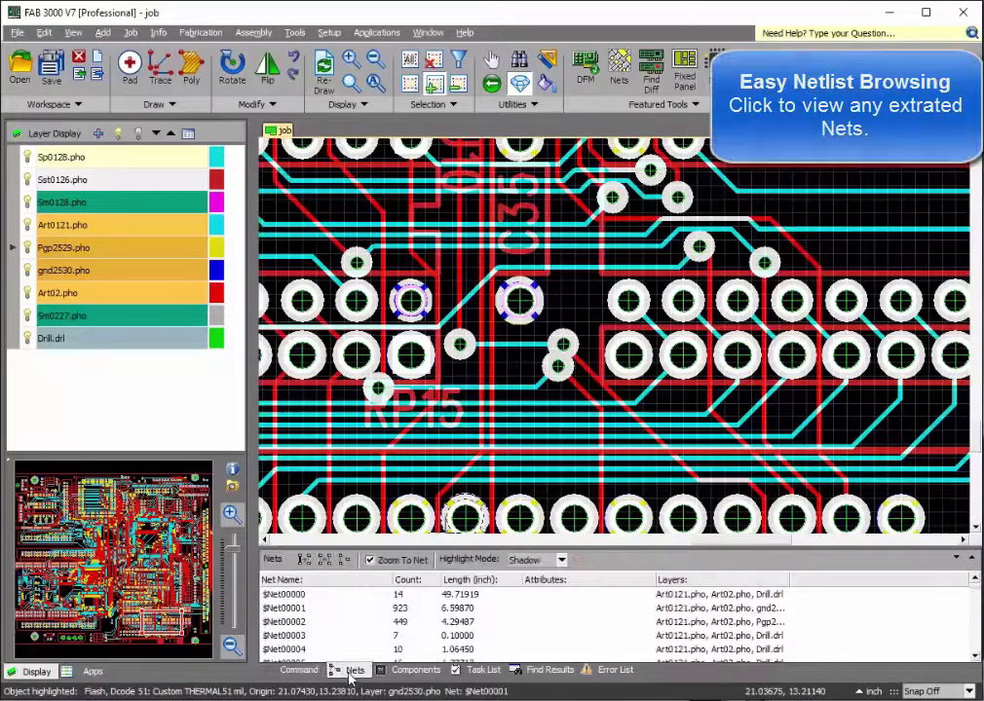
click(283, 635)
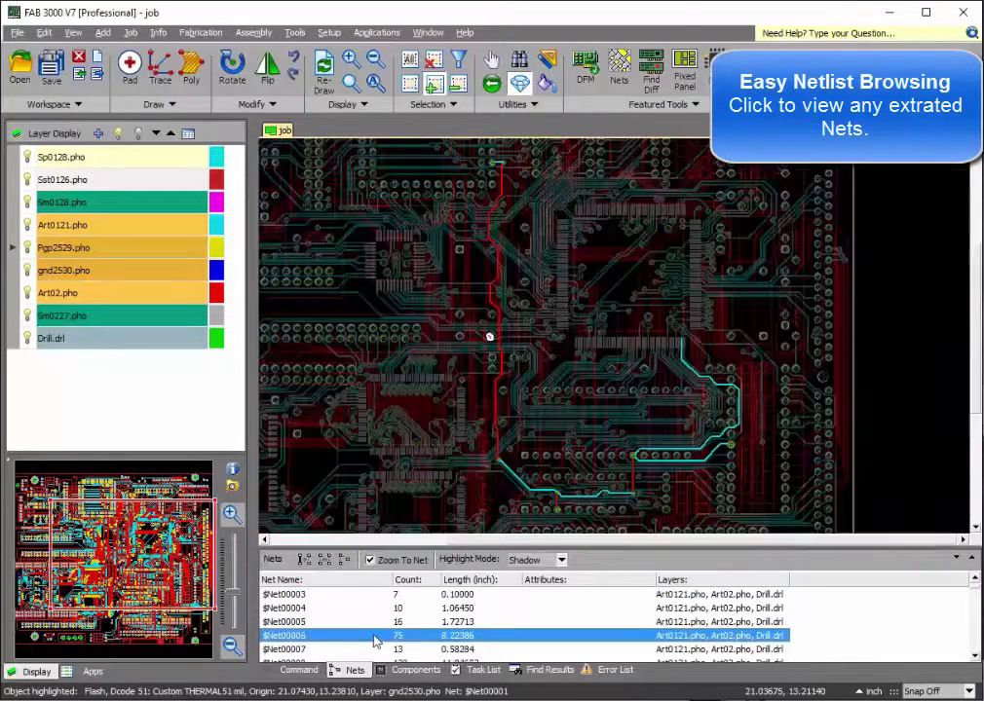
click(284, 621)
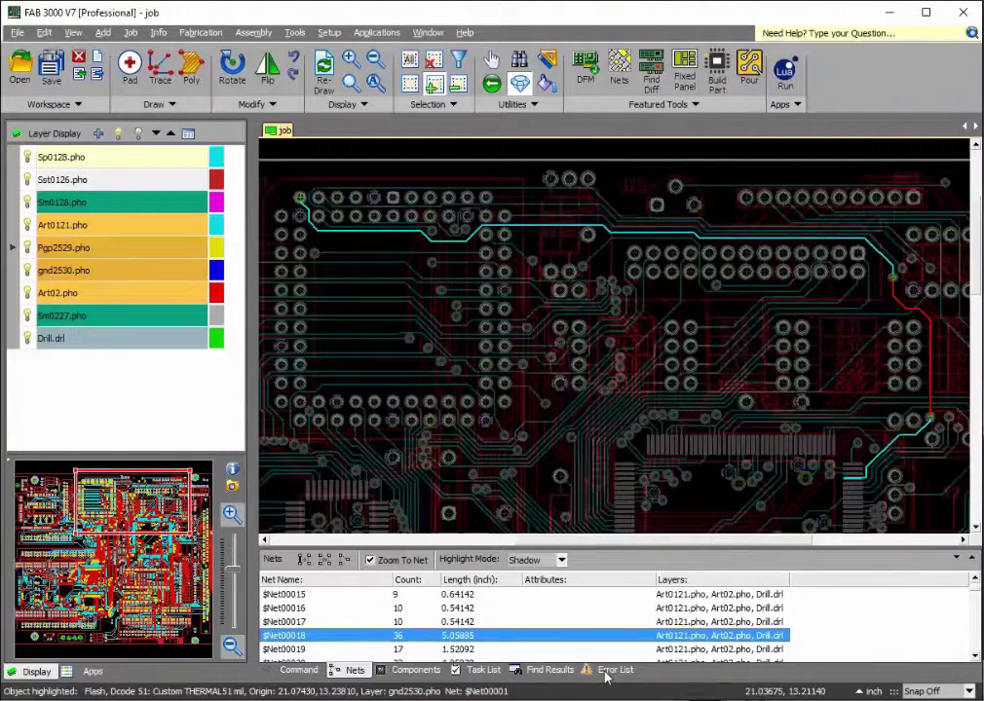
Zoom to the Minimum Clearance: Outer Layers error, select its offending trace, and show DFM commands
click(616, 670)
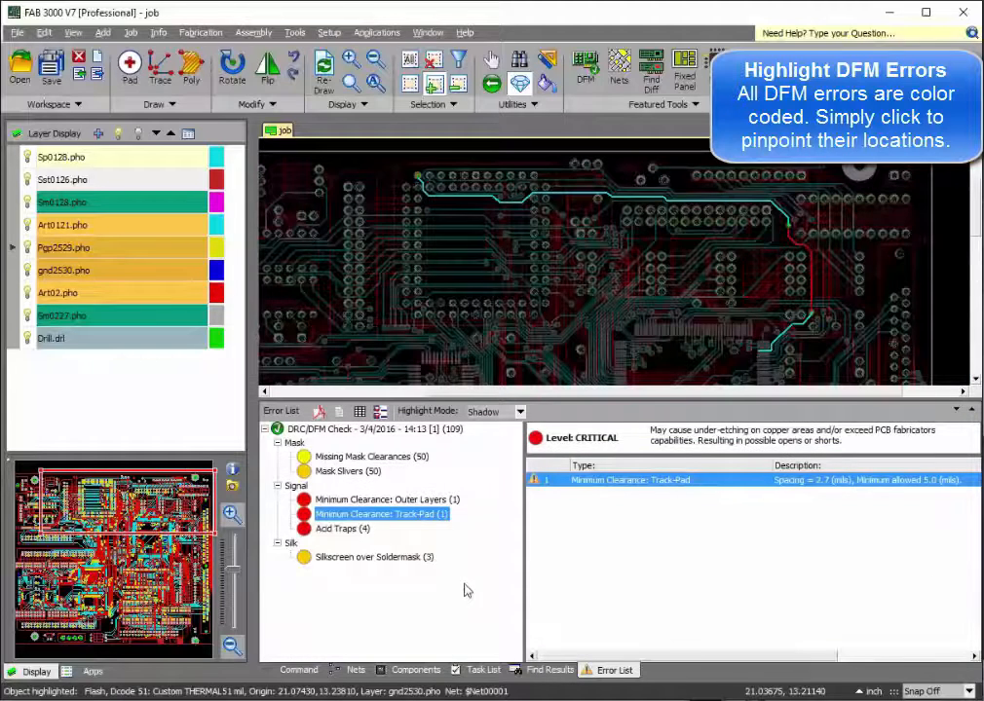
click(380, 500)
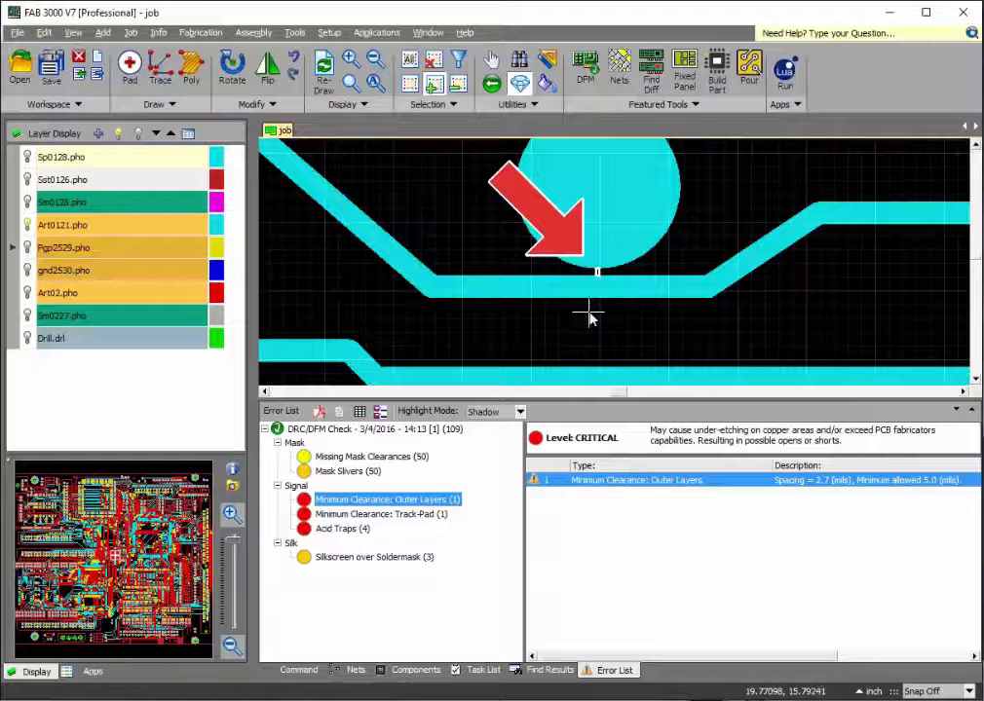
click(571, 288)
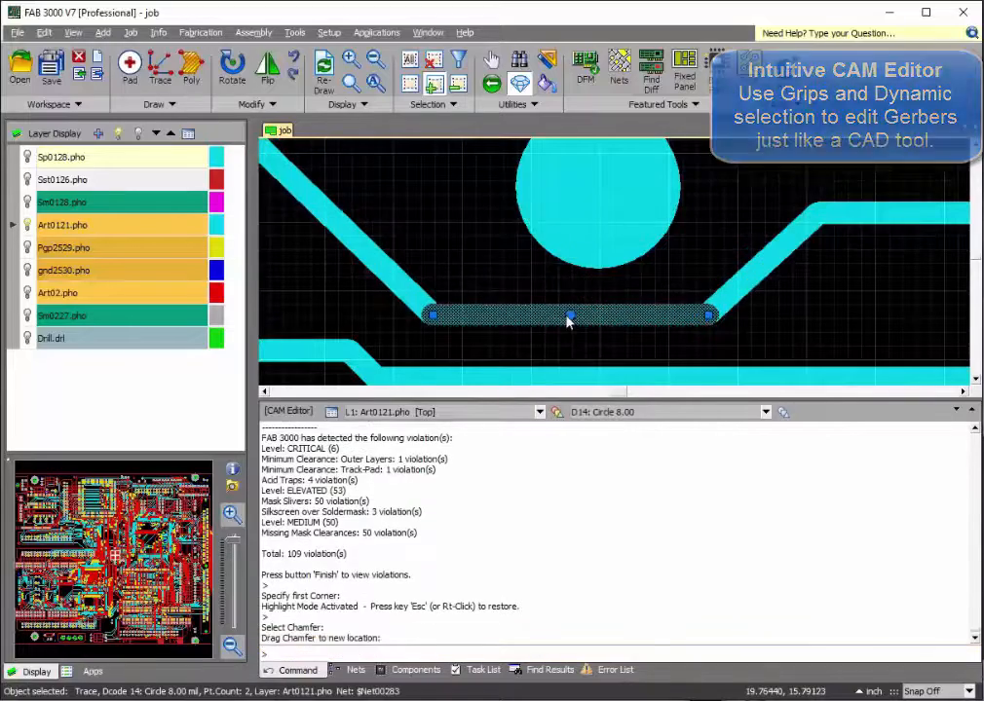
click(584, 64)
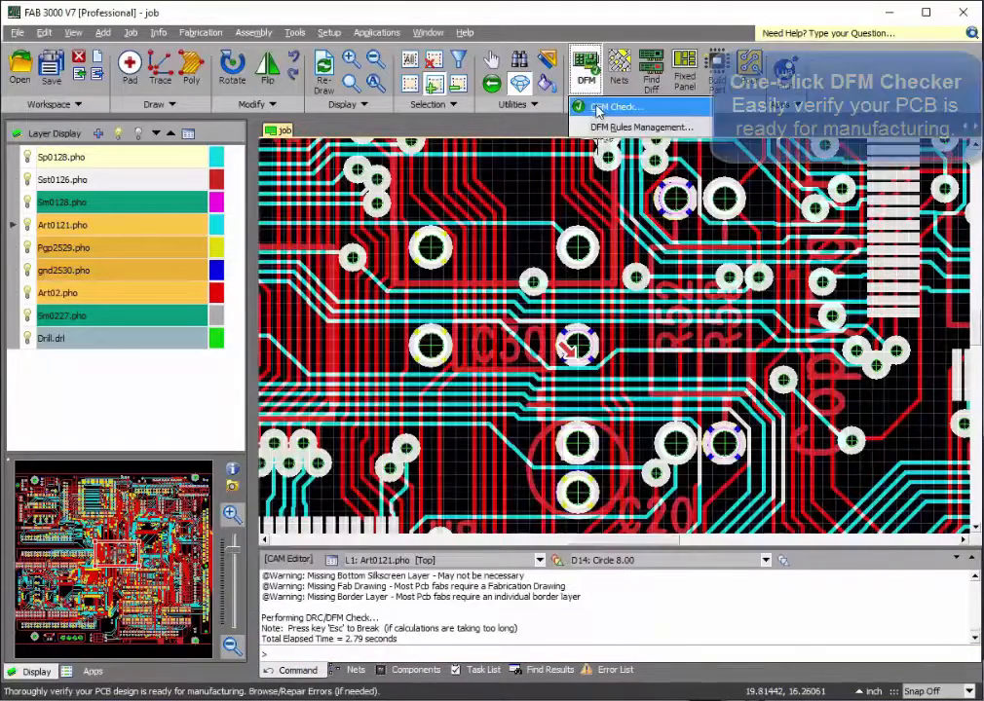
Run a DFM check on the entire board, producing 168 violations
click(614, 107)
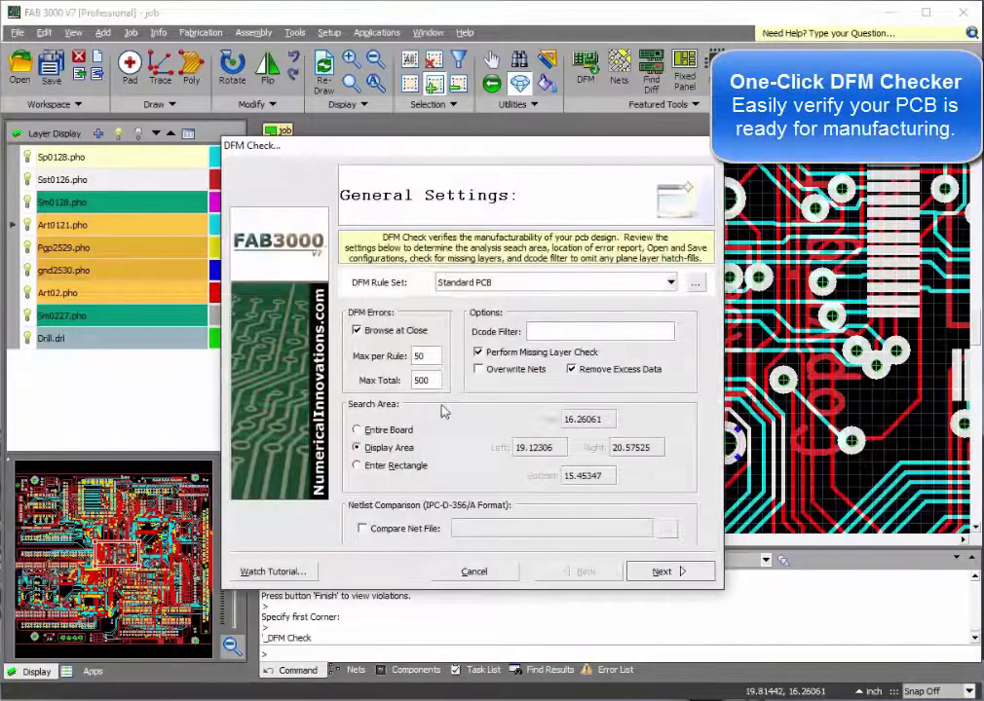
click(356, 429)
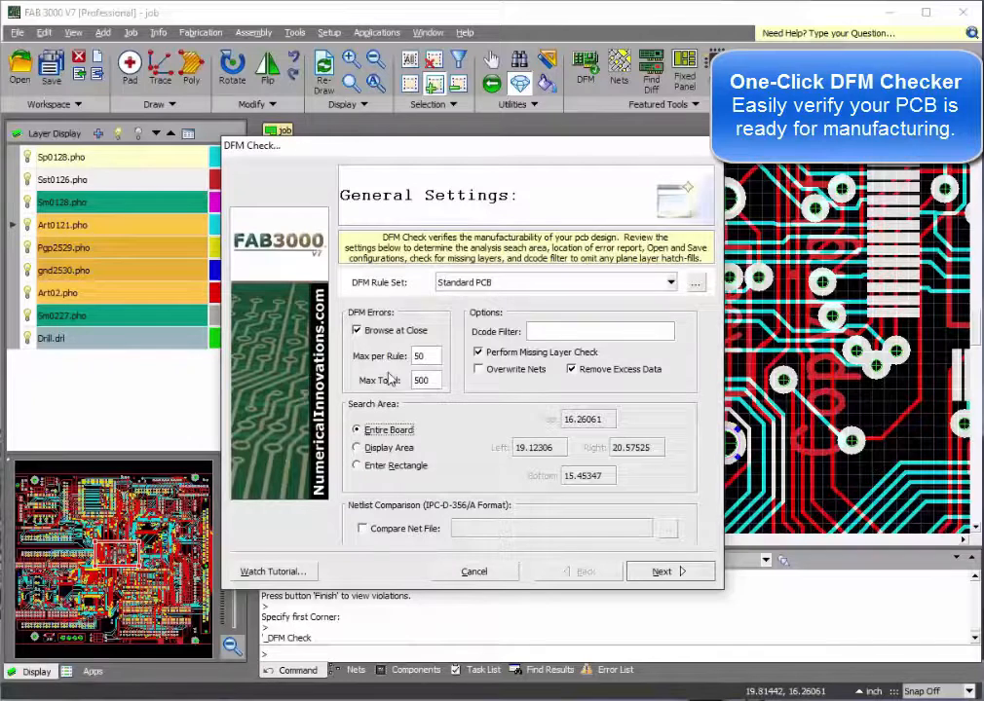
click(662, 572)
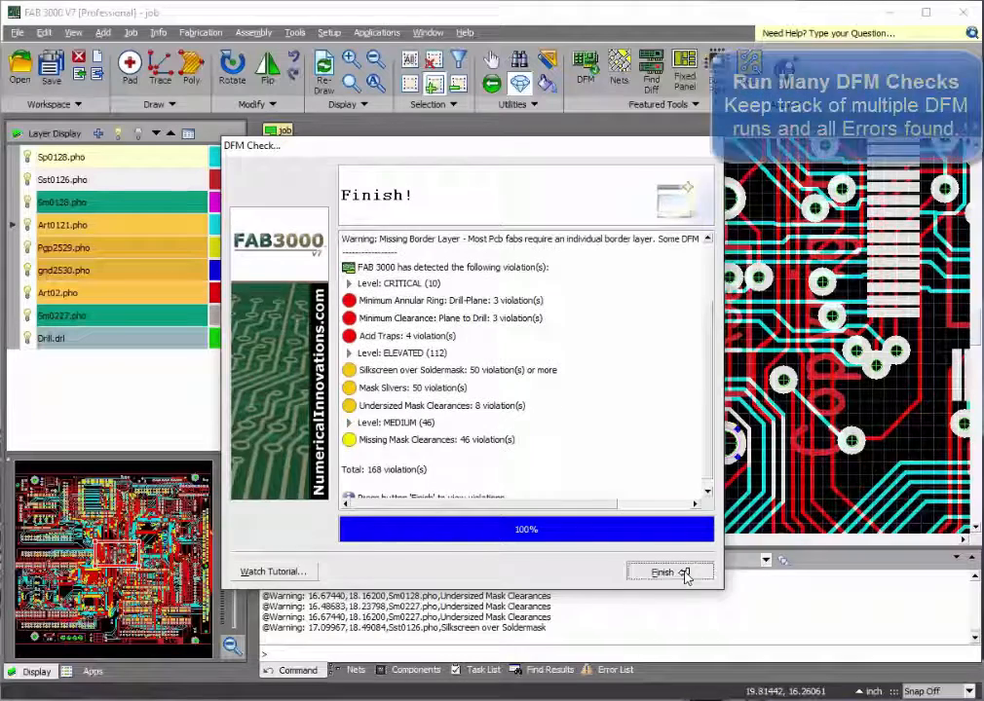
click(661, 572)
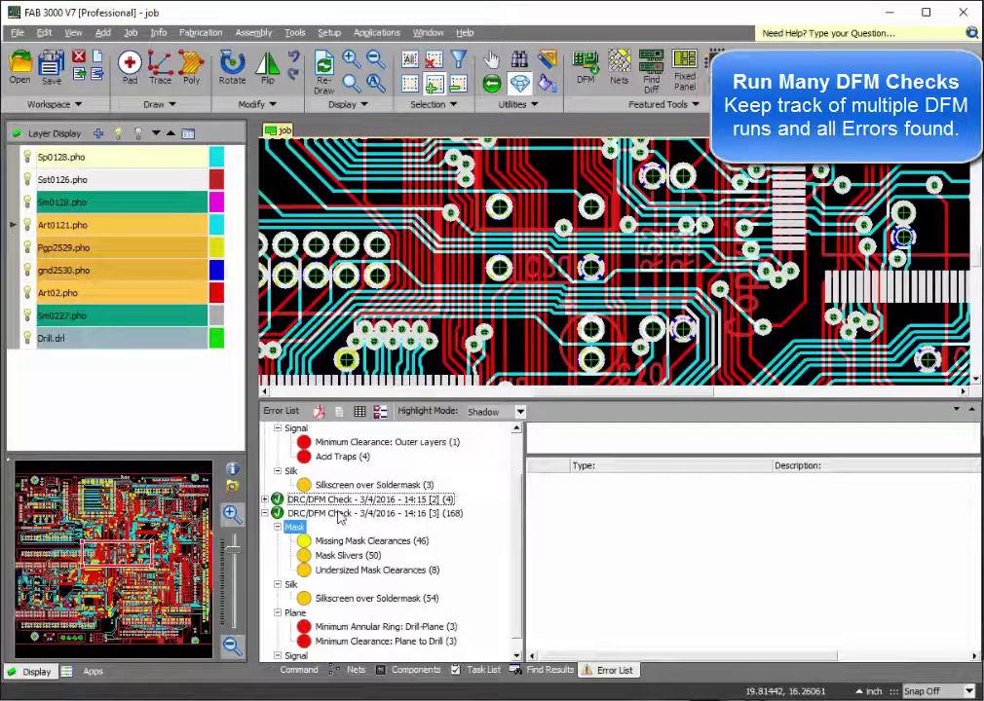
In the third check run, list the 54 Silkscreen over Soldermask errors
click(343, 654)
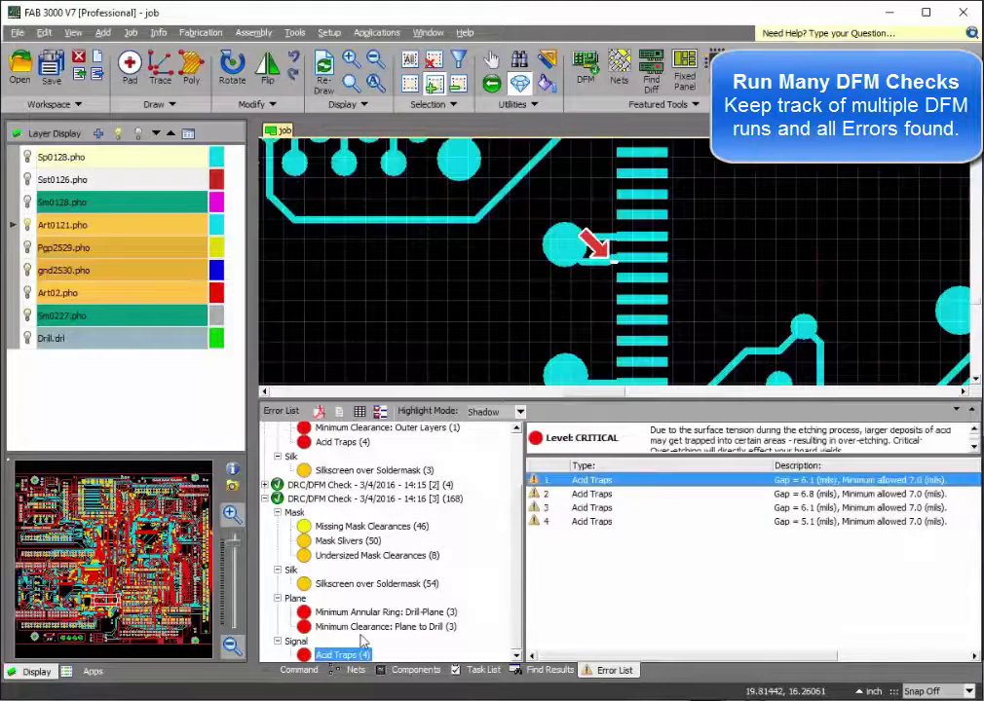
click(386, 611)
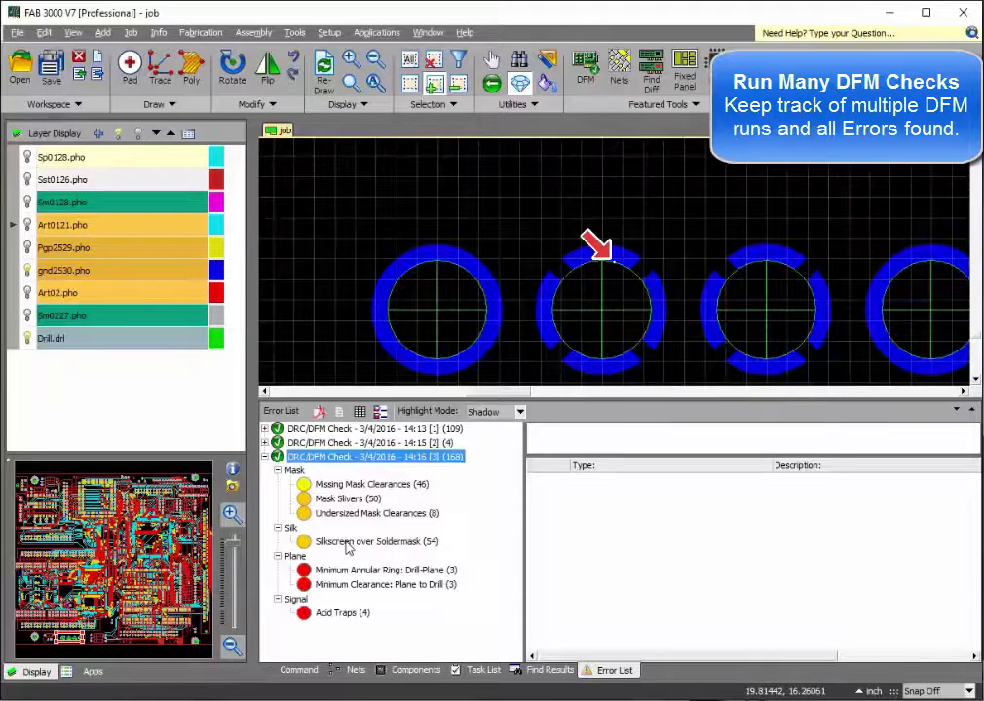
click(374, 541)
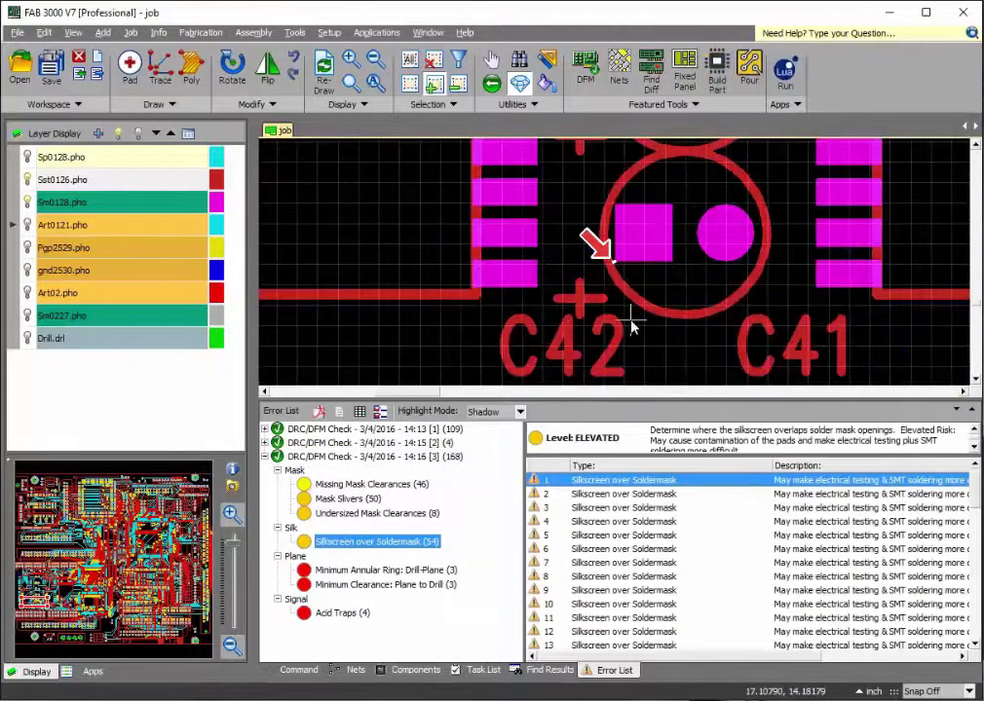